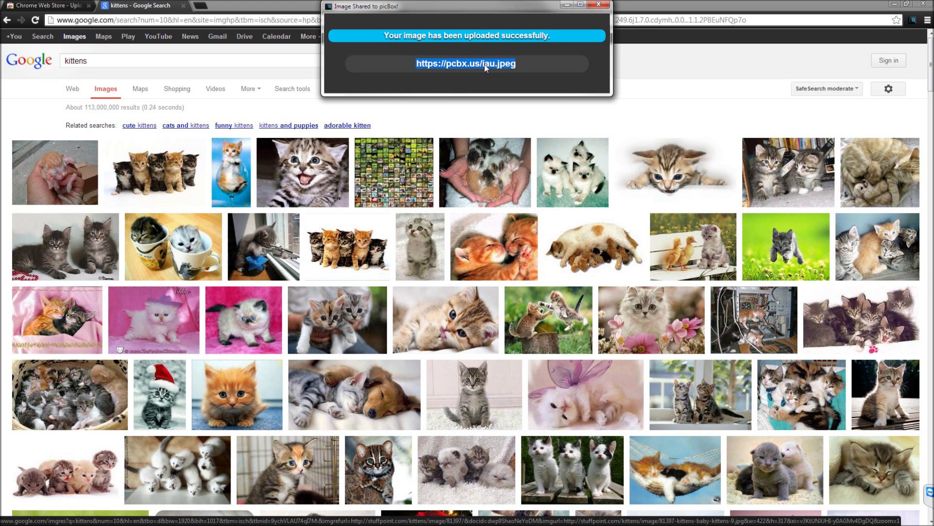
- Right-click the short pcbx.us link in the 'Image Shared to picBox!' popup
right_click(466, 63)
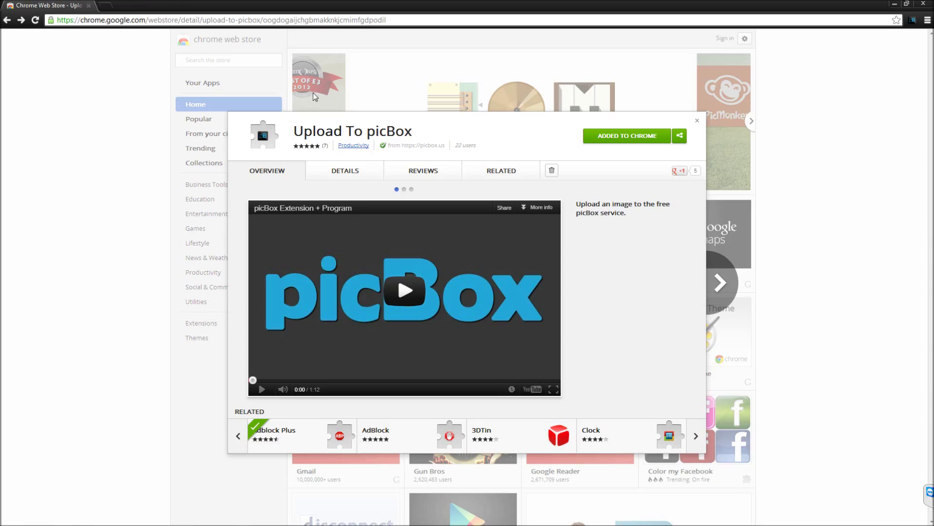
- Open the picBox extension popup from the Chrome toolbar icon
click(911, 19)
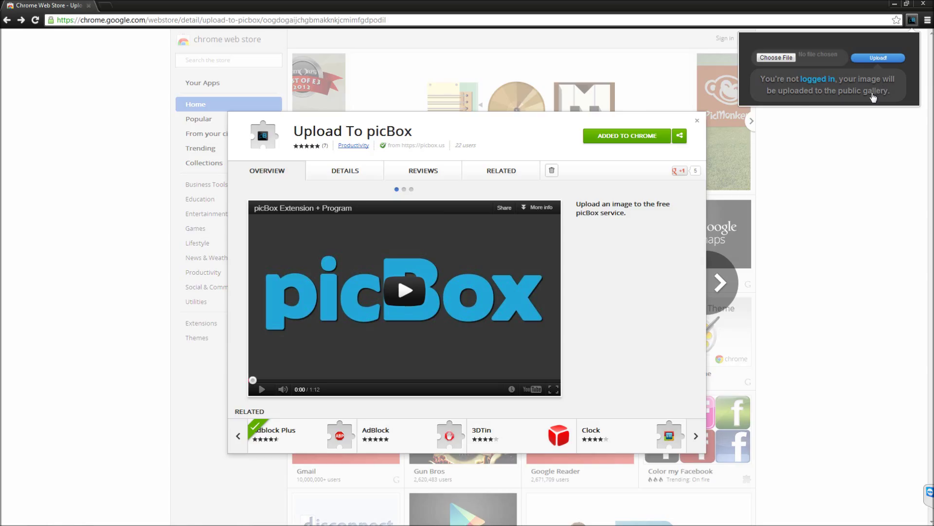
mouse_move(888, 97)
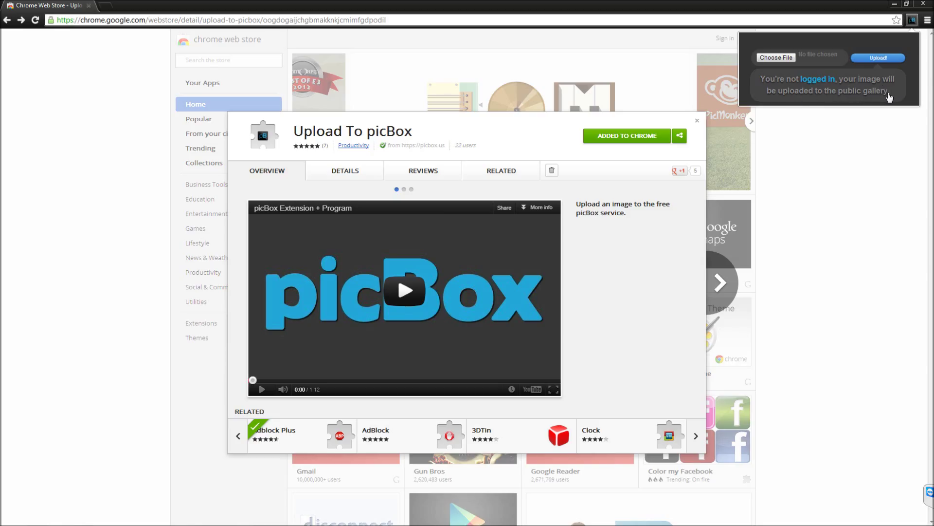
mouse_move(884, 95)
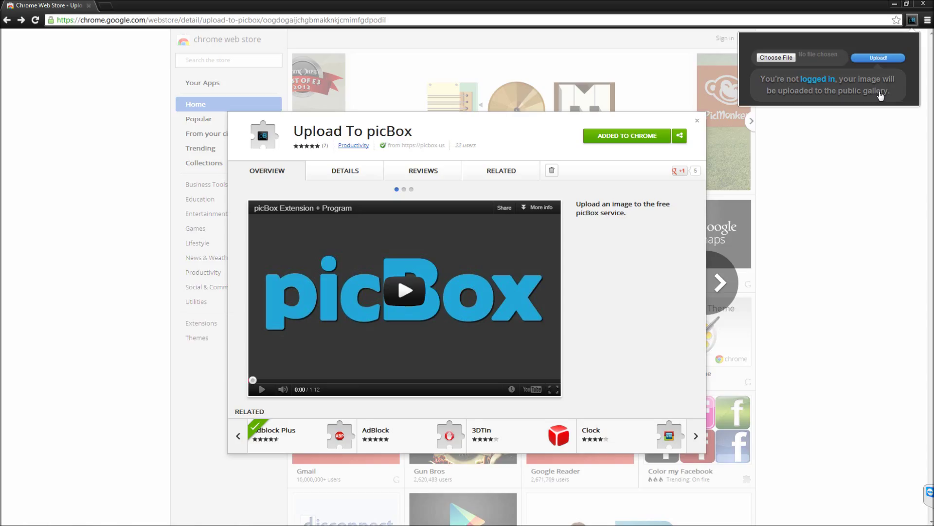
- Open the picBox login form via the 'logged in' link and enter username 'mum'
click(817, 79)
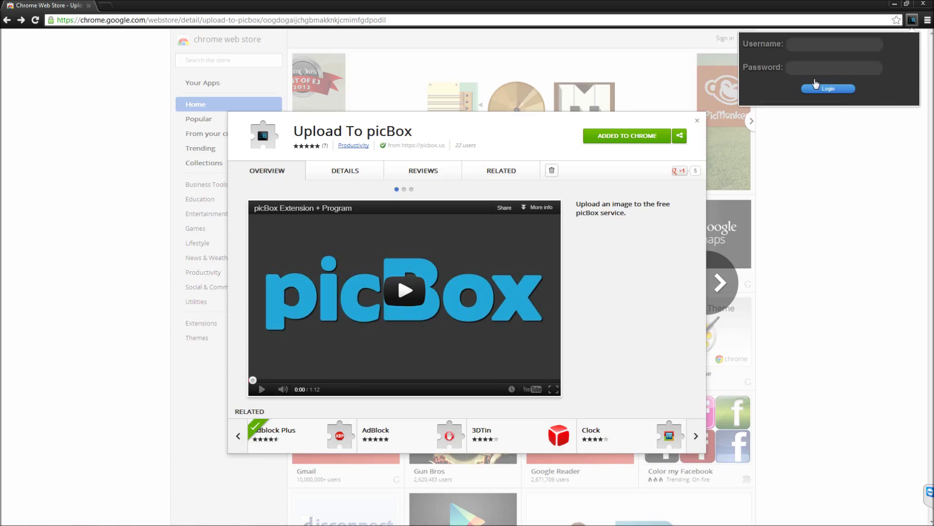
text(mum)
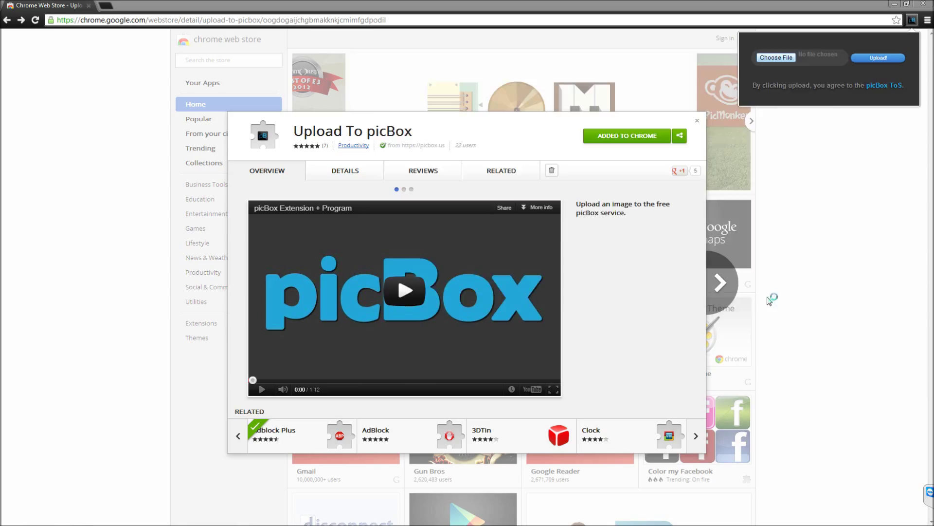
- Choose an image file and upload it with the Upload! button
click(775, 58)
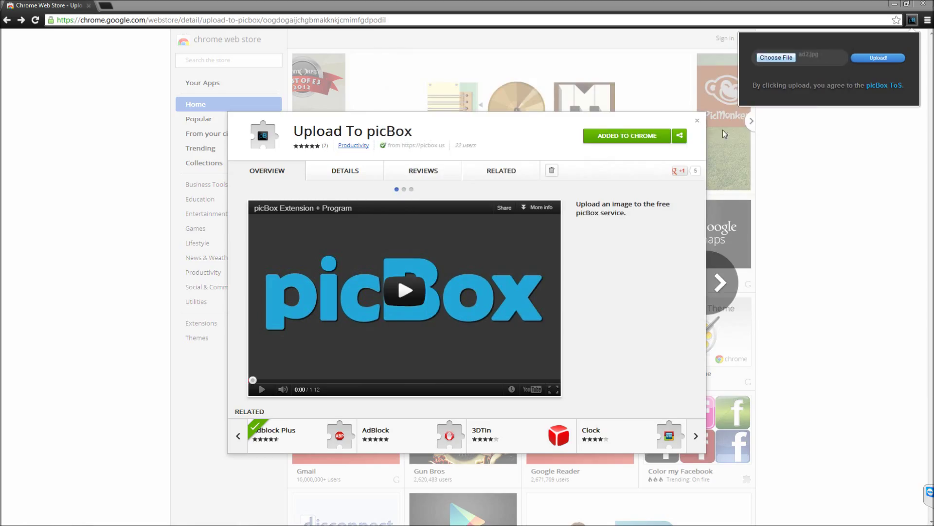
click(876, 58)
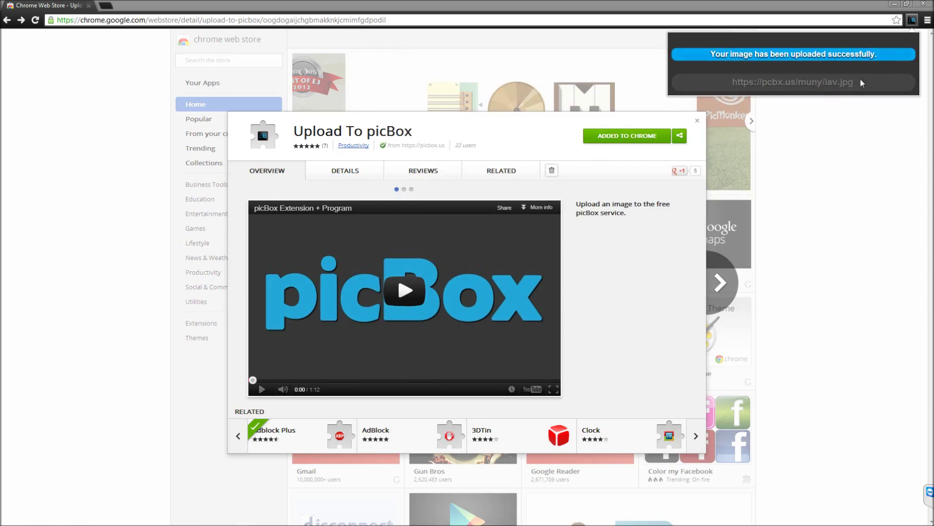